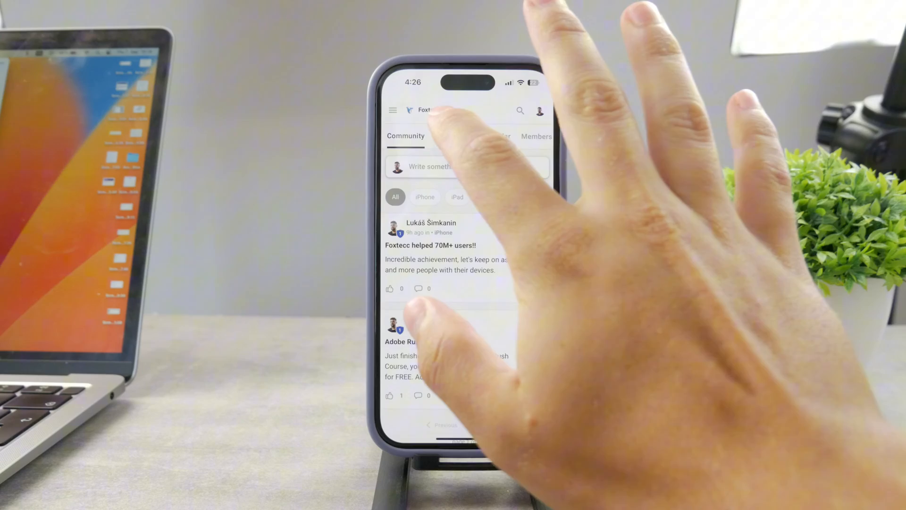
# Switch Foxtecc to the Classroom tab and scroll down to the Adobe Rush Course
pyautogui.click(453, 136)
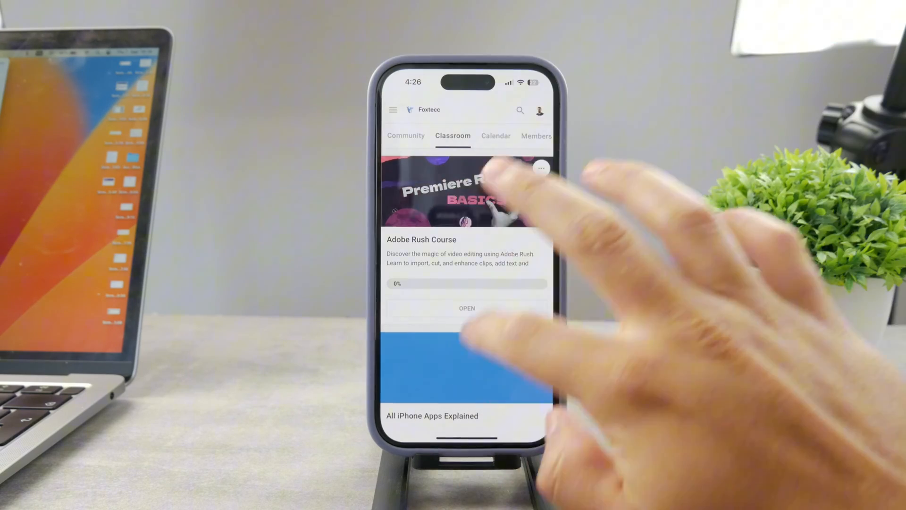
pyautogui.scroll(-3)
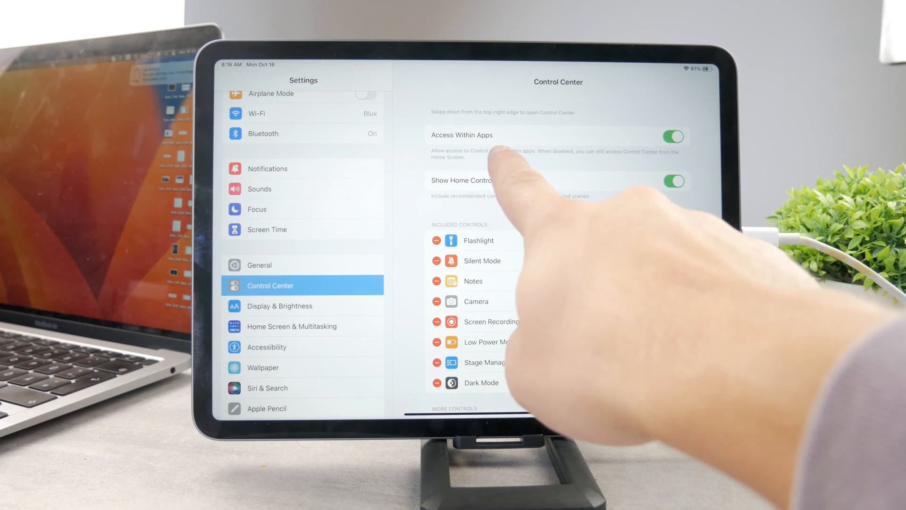
# Turn off Access Within Apps in Control Center settings, leaving Home controls enabled
pyautogui.click(673, 136)
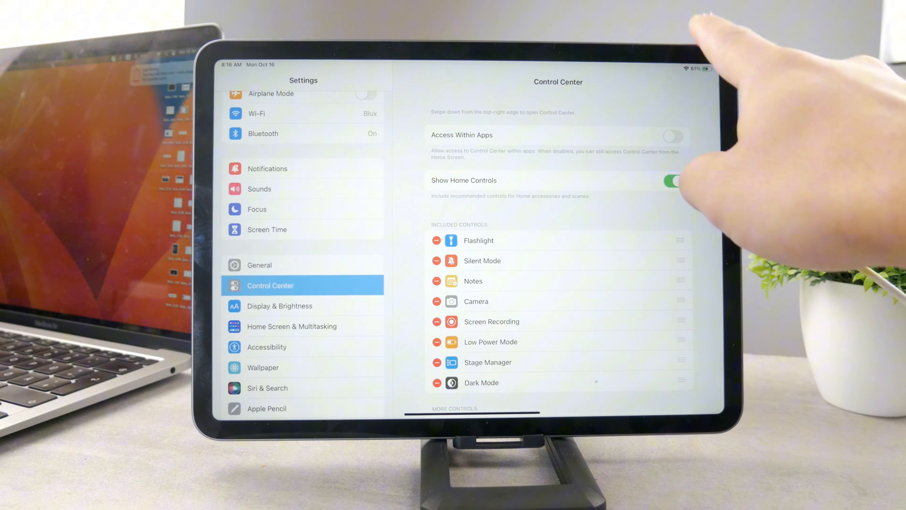